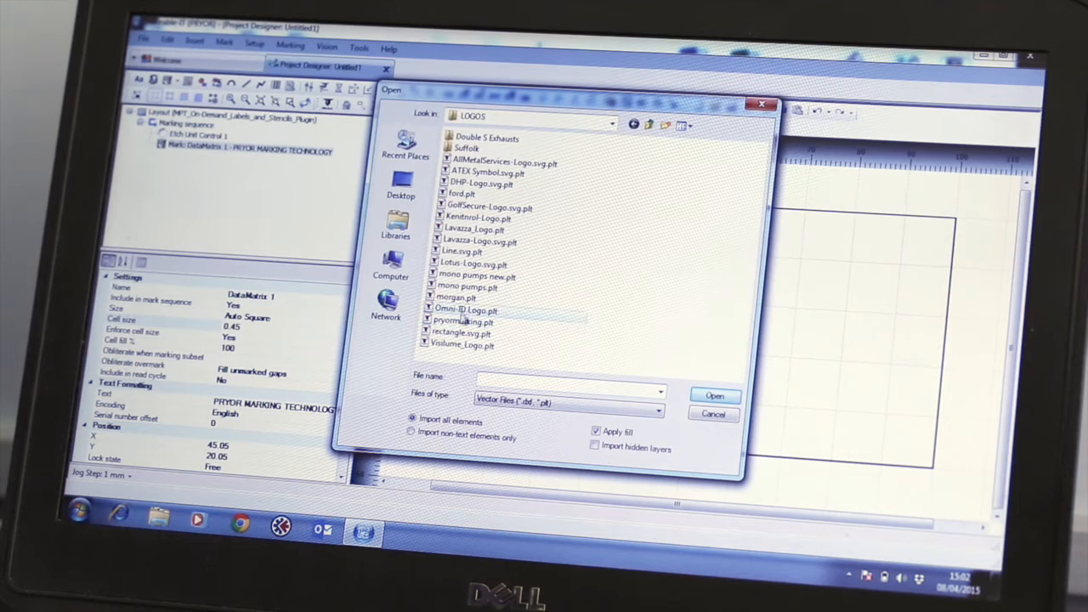
Import the pryormarking .plt logo from the LOGOS folder above the DataMatrix code
click(463, 321)
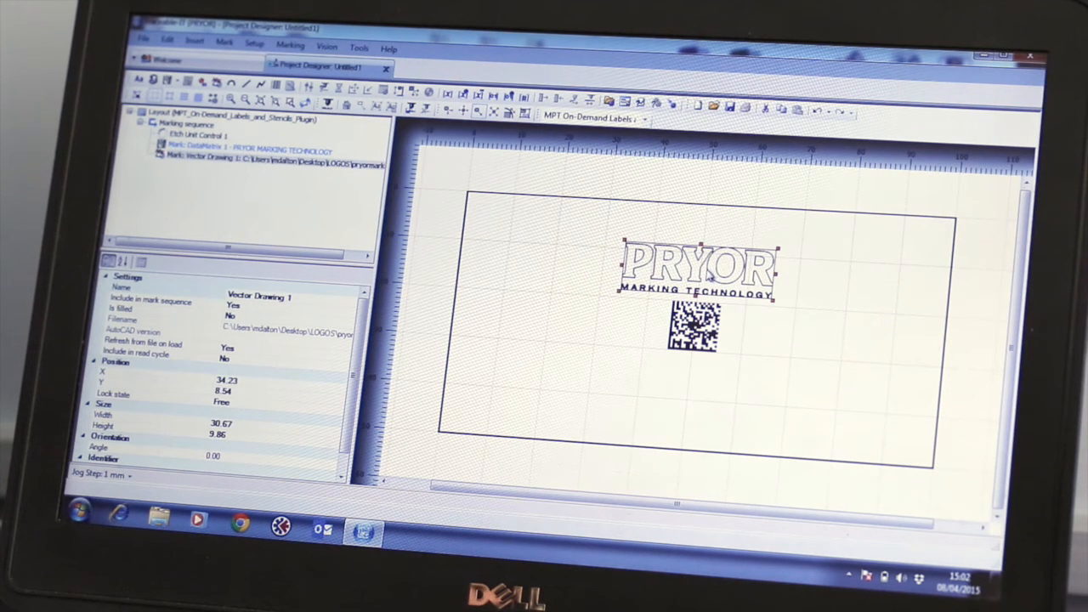
Move the DataMatrix below the logo, save the project as 'PRYOR LOGO', and open Mark2Verify
click(561, 213)
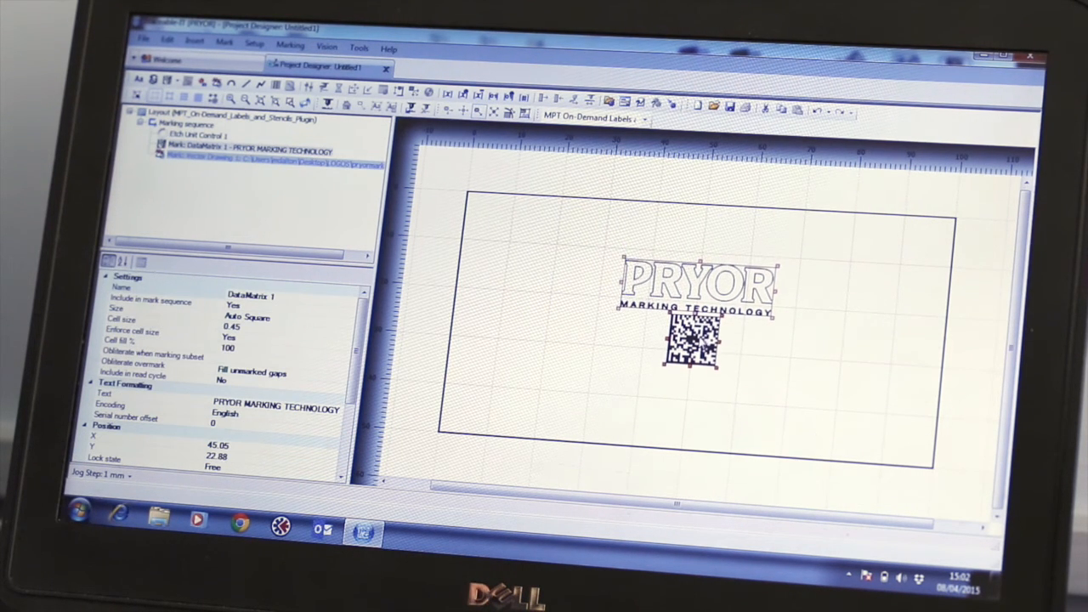
click(629, 381)
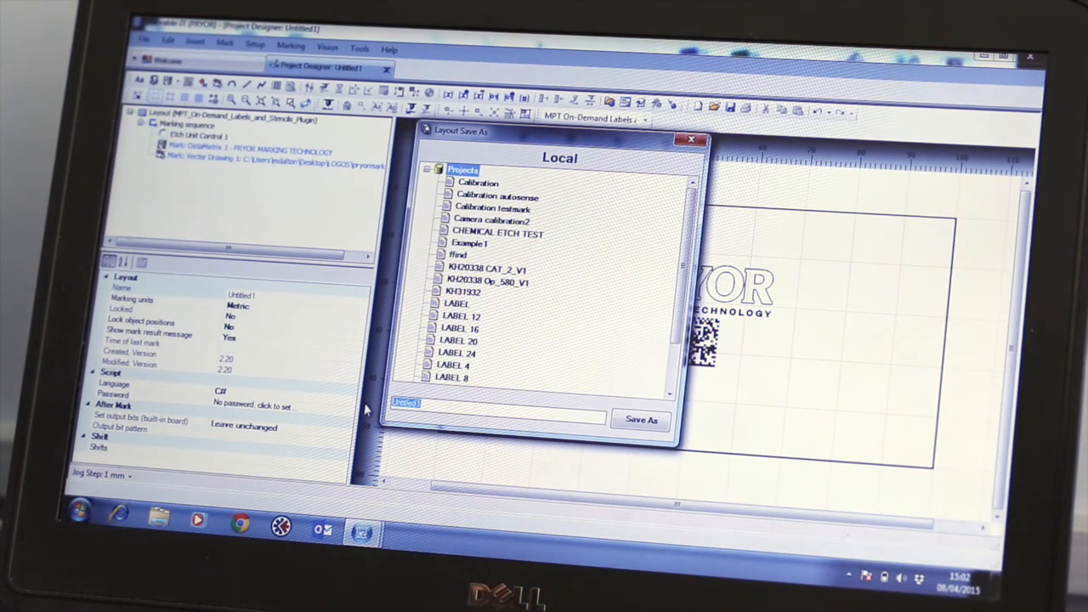
text(PRYOR LO)
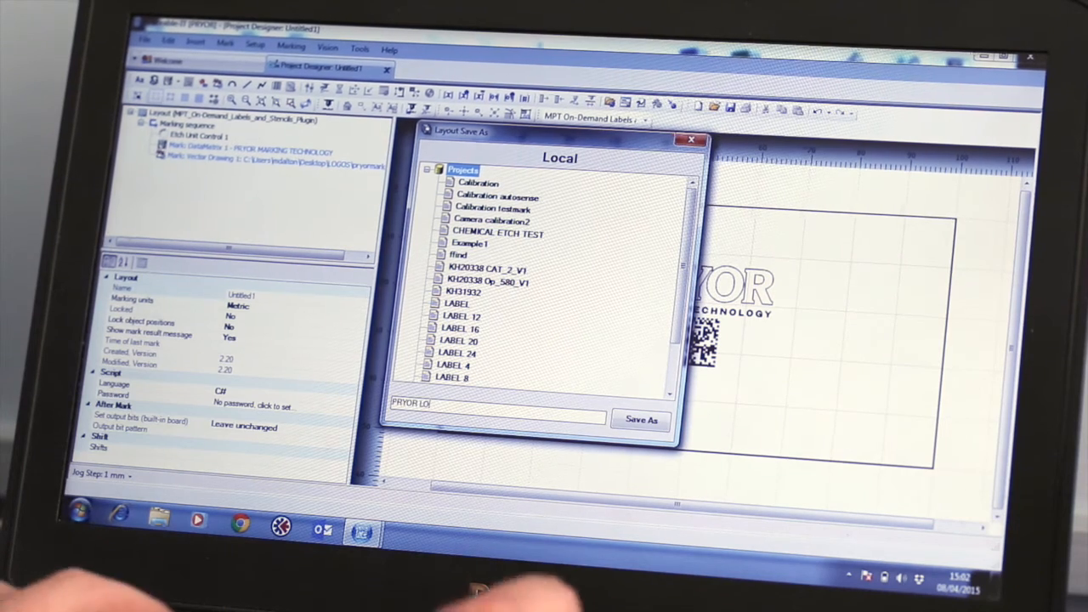
click(641, 419)
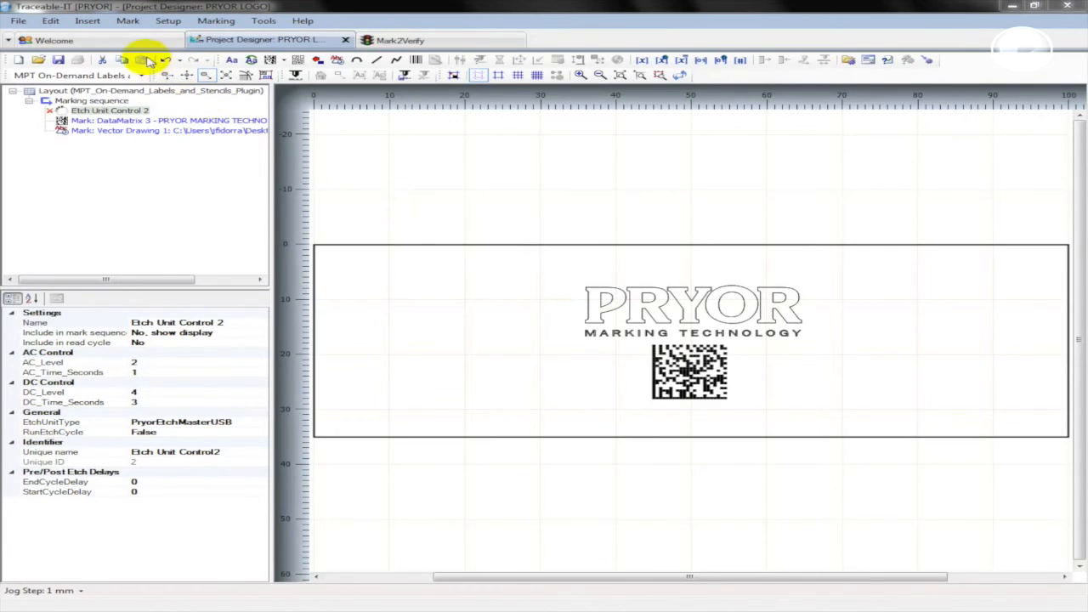
click(54, 40)
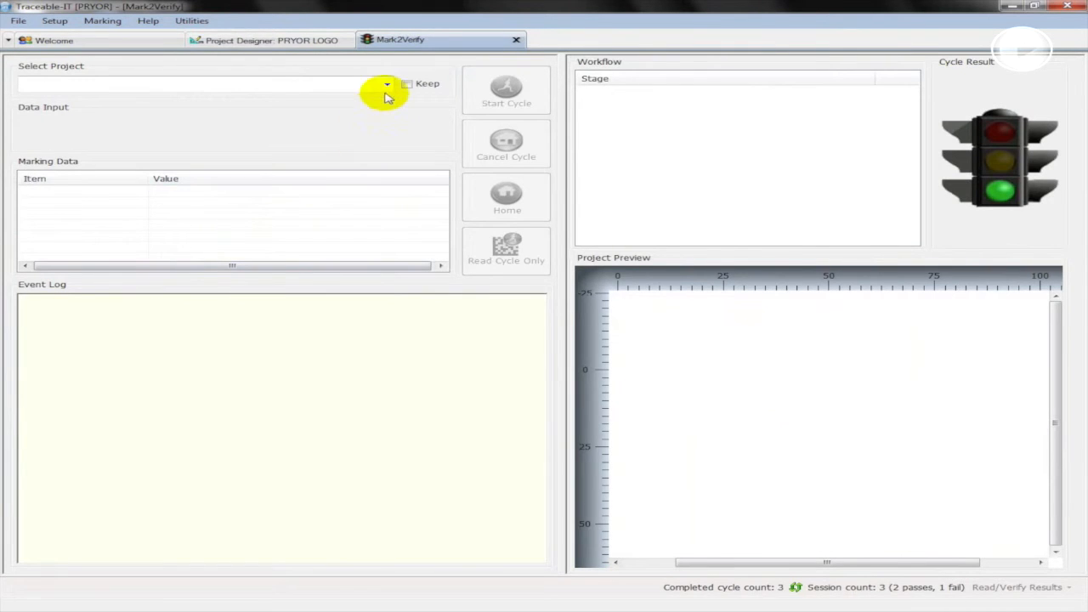
Load the PRYOR LOGO project from the Select Project list and start the marking cycle
click(387, 84)
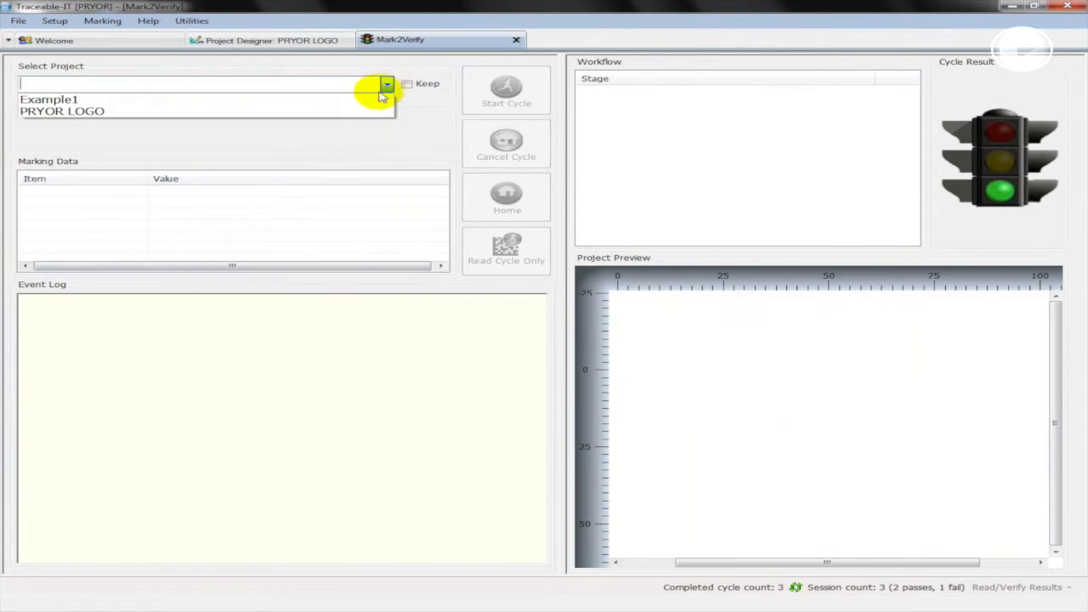
click(62, 110)
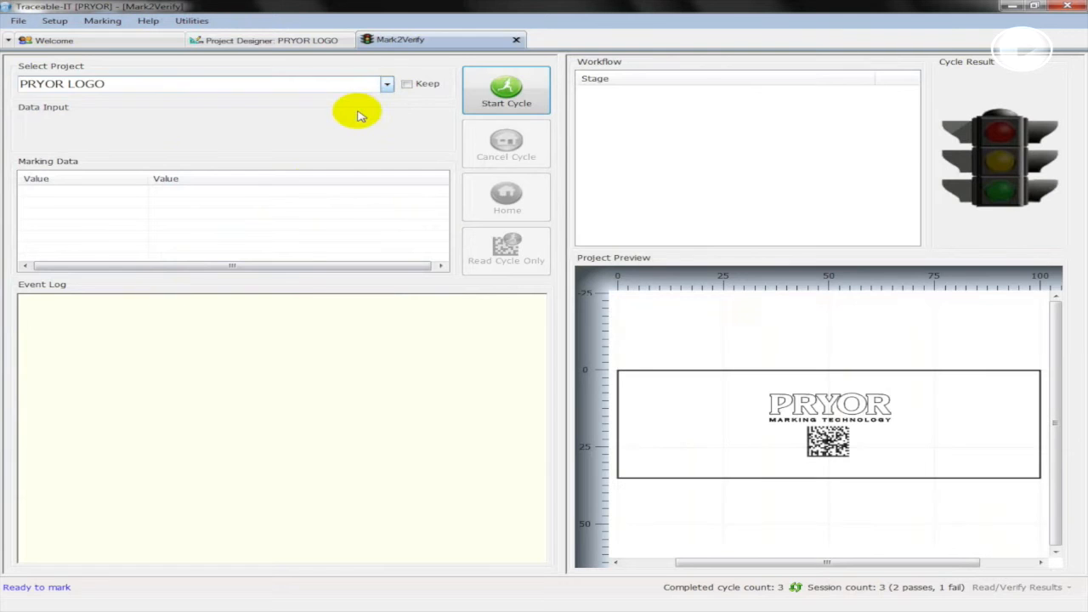
mouse_move(859, 497)
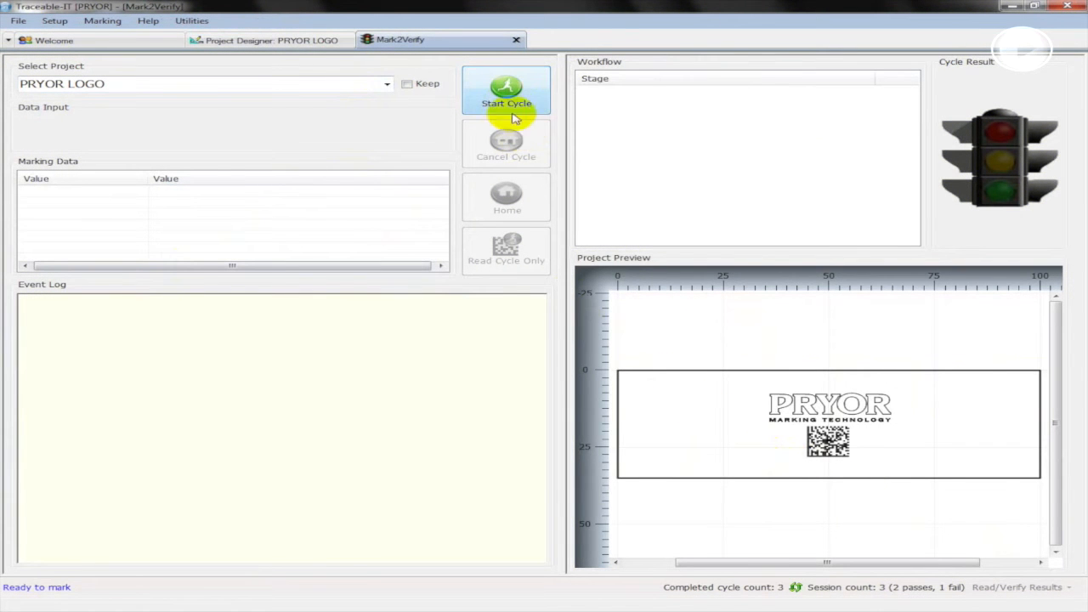
click(506, 91)
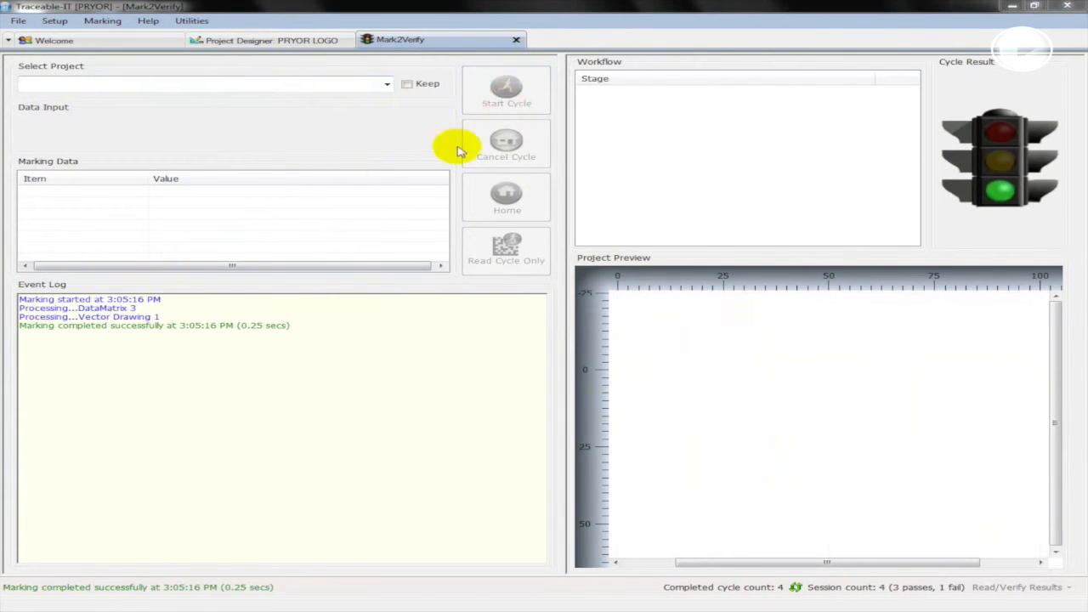